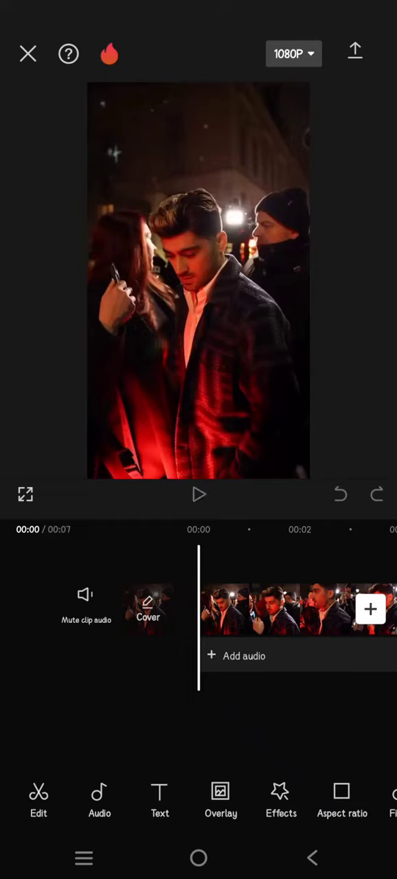
Preview the clip briefly, then start adding a stock overlay to the video.
{"action": "left_click", "coordinate": [199, 495]}
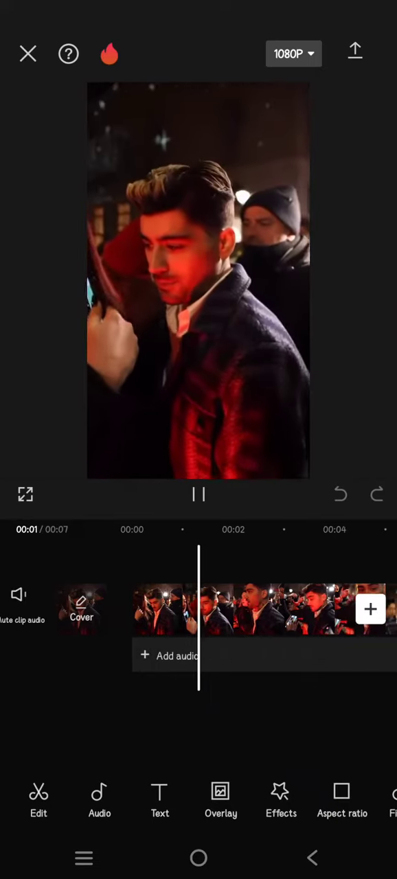
{"action": "left_click", "coordinate": [198, 495]}
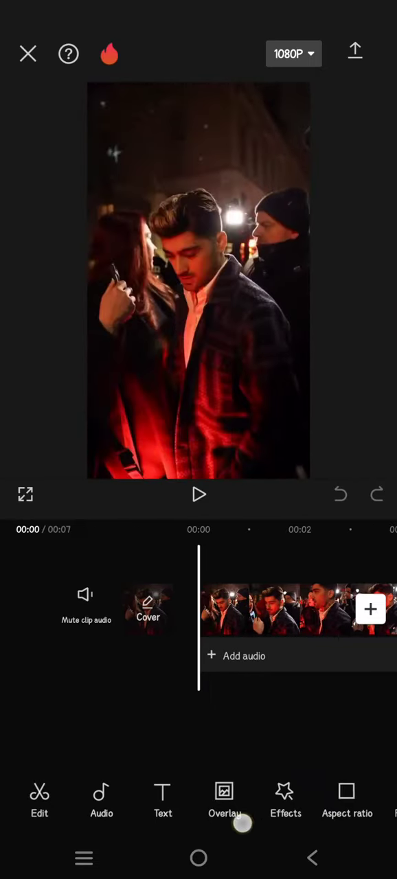
{"action": "left_click", "coordinate": [224, 800]}
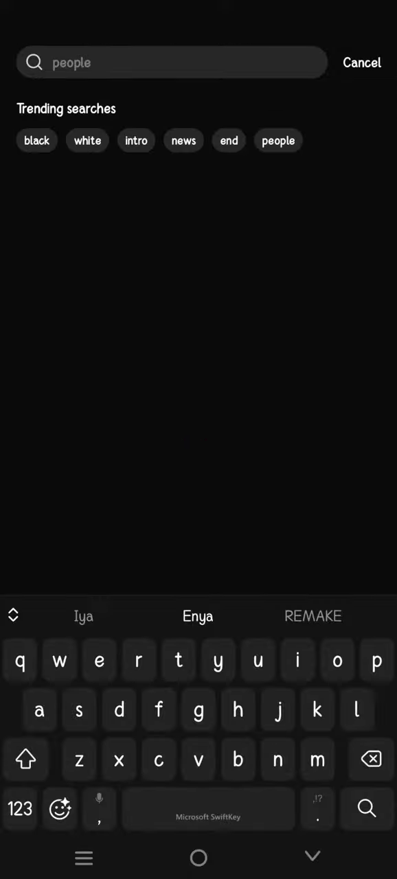
Search the stock library for 'film burn overlay' clips.
{"action": "type", "text": "film"}
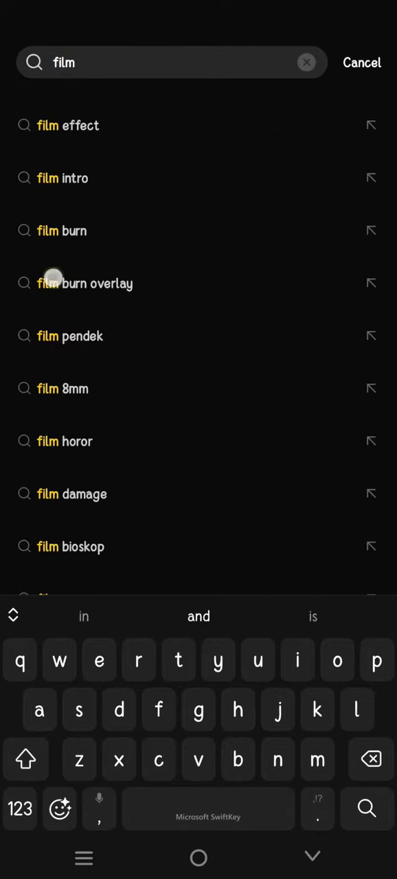
{"action": "left_click", "coordinate": [85, 283]}
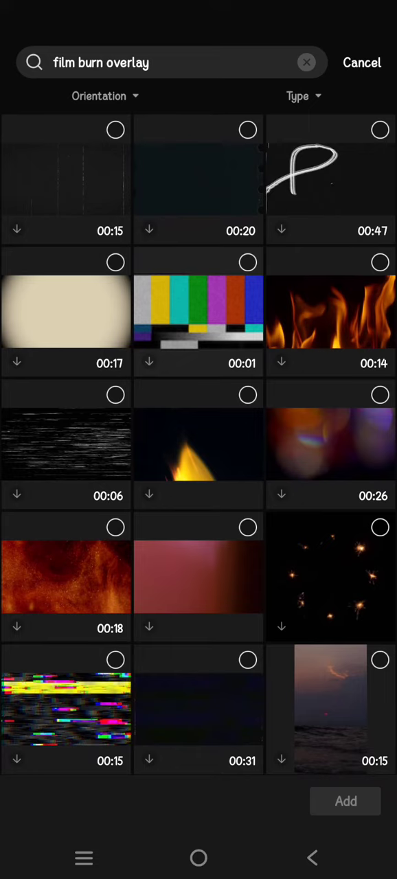
Pick a film burn clip and layer it over the video in Darken blend mode.
{"action": "left_click", "coordinate": [104, 96]}
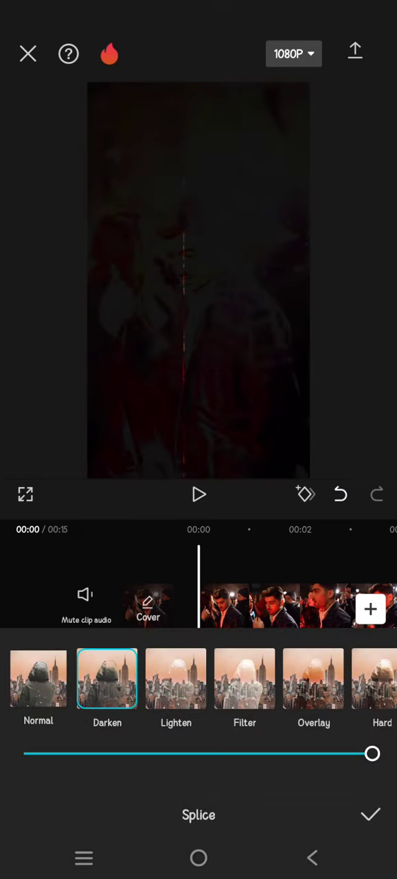
Confirm the Darken blend and play back the video with the film burn overlay.
{"action": "left_click", "coordinate": [244, 679]}
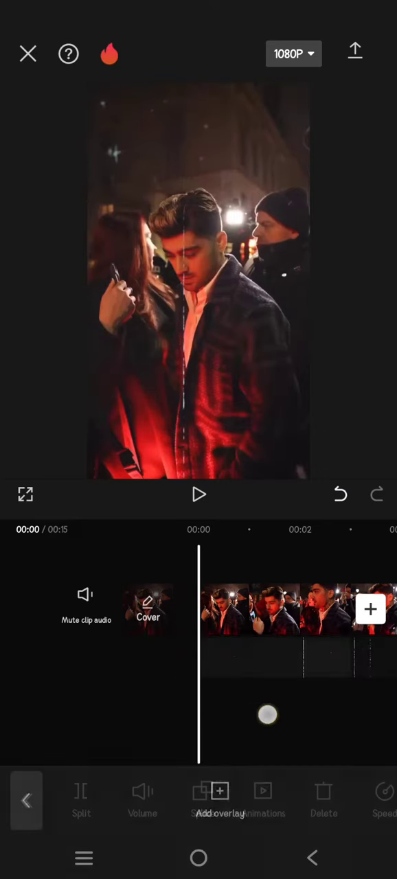
{"action": "left_click", "coordinate": [199, 494]}
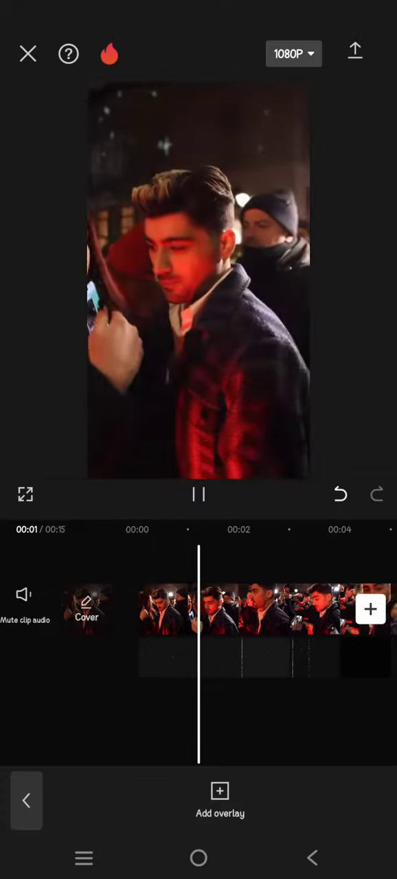